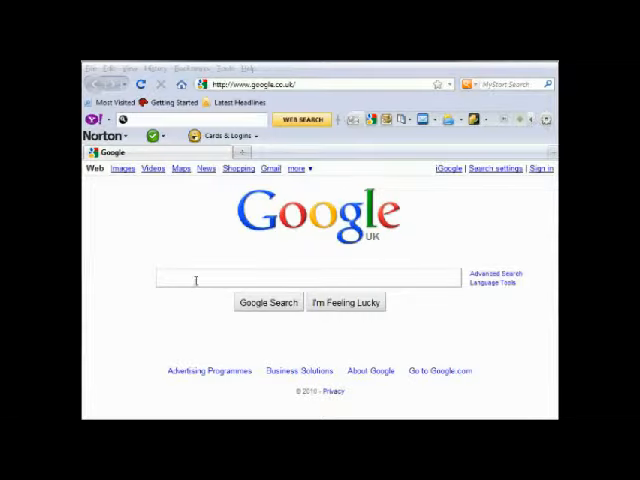
- Search Google for 'kompozer' and open the KompoZer site from the first result
type("k")
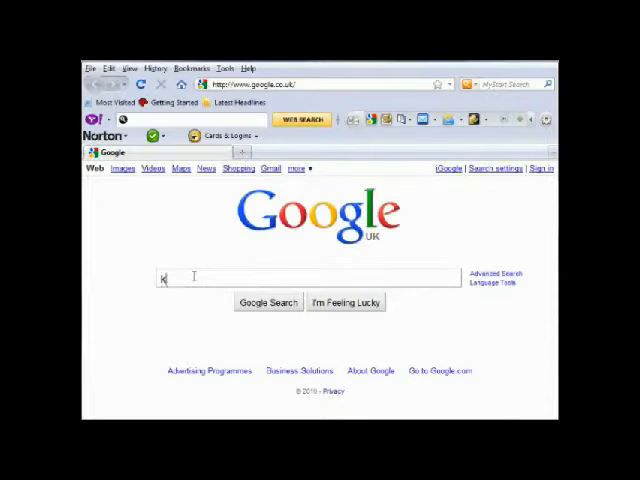
type("kompozer")
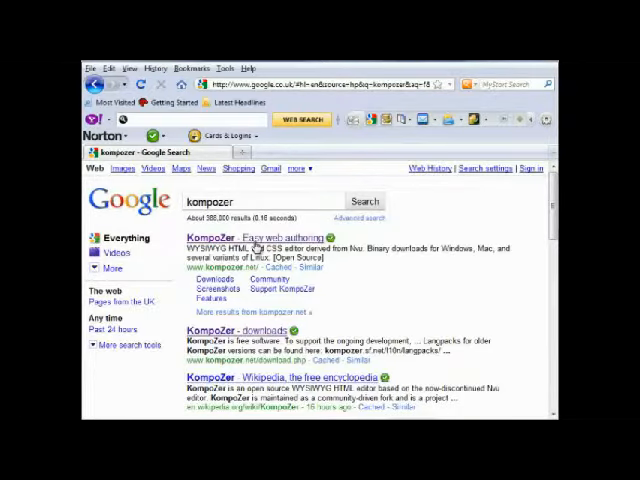
left_click(252, 238)
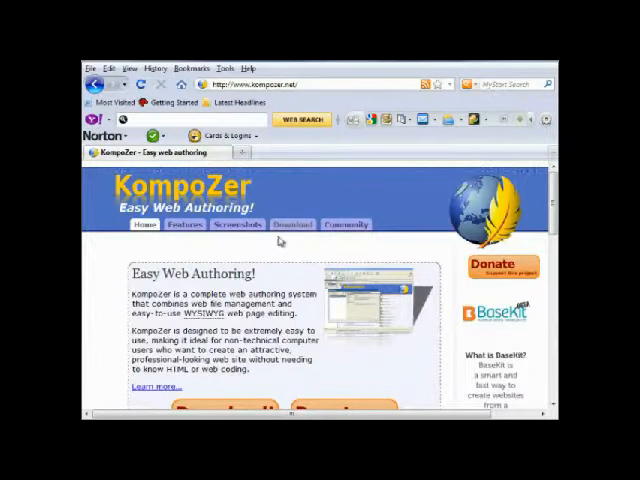
- Go to the KompoZer download page and browse the version 0.7.10 language/platform table
left_click(292, 224)
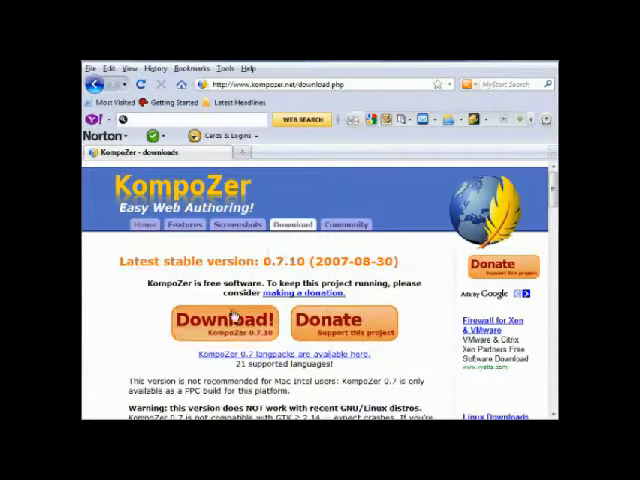
mouse_move(228, 320)
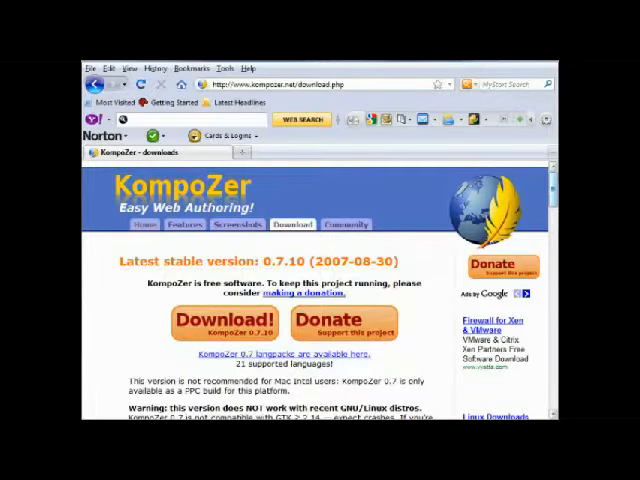
scroll("down", 3)
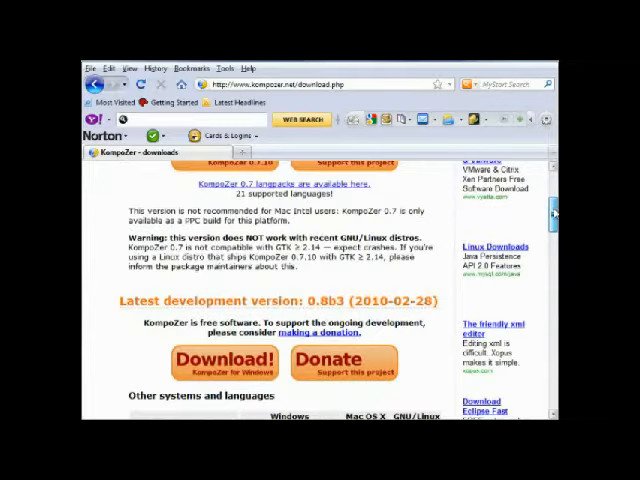
scroll("down", 3)
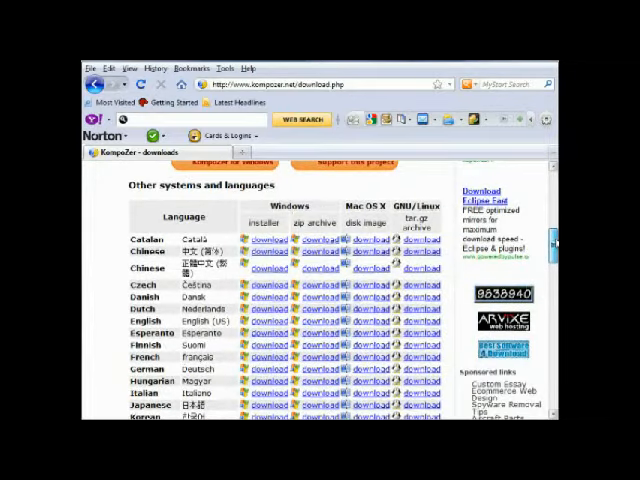
scroll("down", 3)
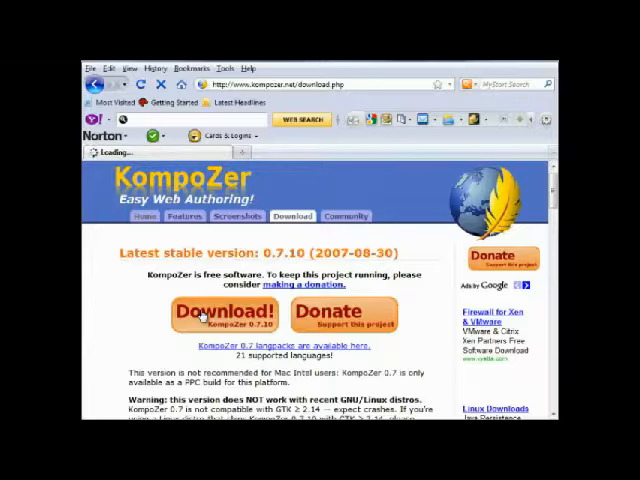
- Download the KompoZer 0.7.10 win32 zip from SourceForge and save it to the desktop
left_click(210, 312)
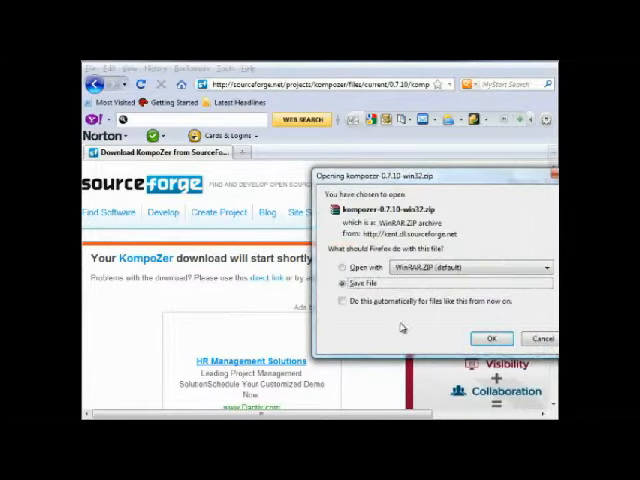
left_click(492, 338)
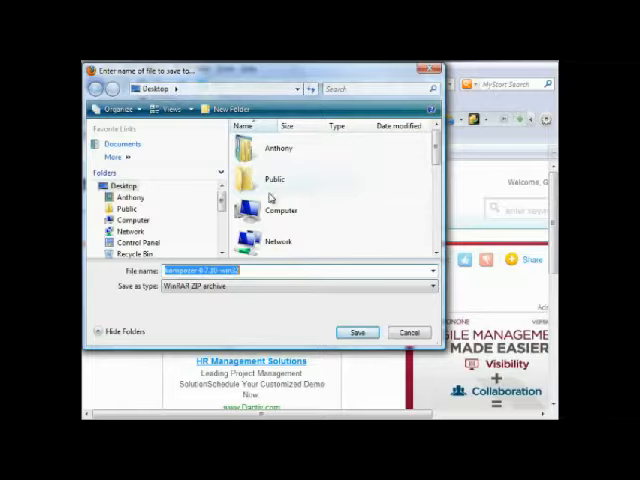
left_click(358, 332)
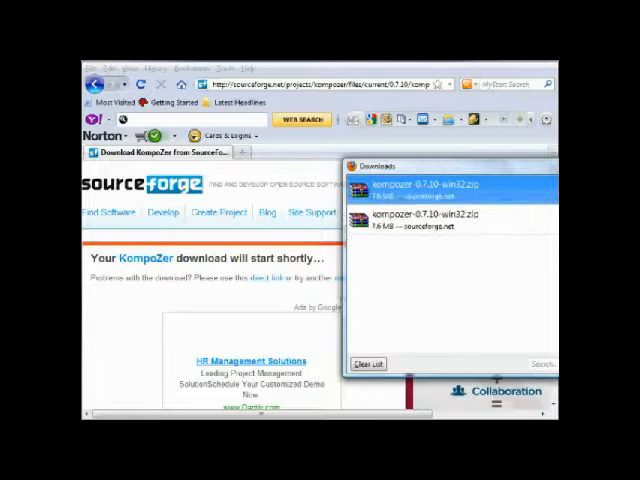
- Extract the desktop zip into its own kompozer-0.7.10-win32 folder
right_click(208, 208)
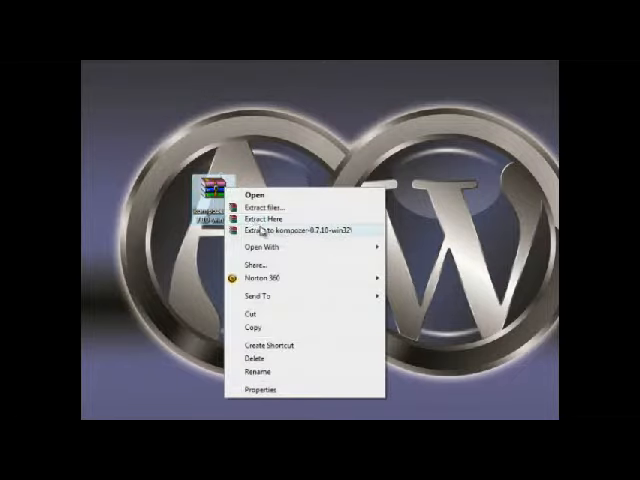
left_click(290, 228)
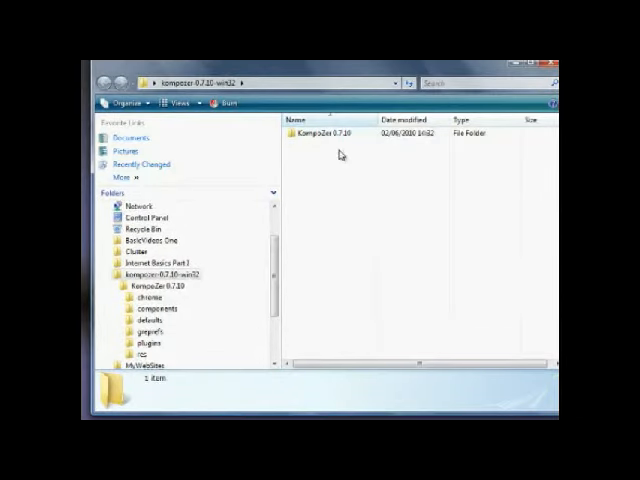
- Enter the KompoZer 0.7.10 folder and show the context menu for the kompozer application file
double_click(324, 132)
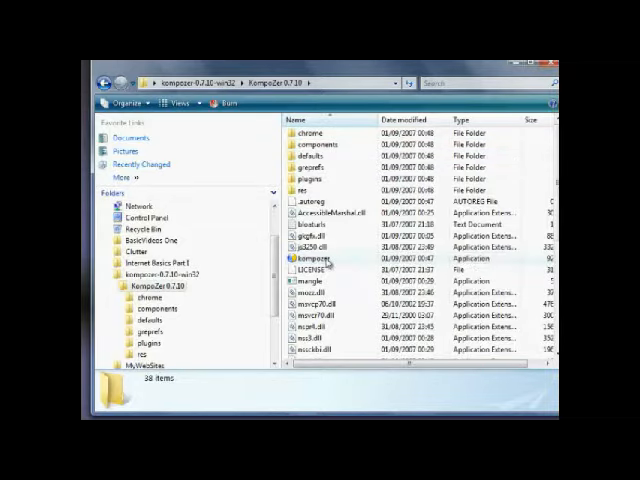
mouse_move(308, 260)
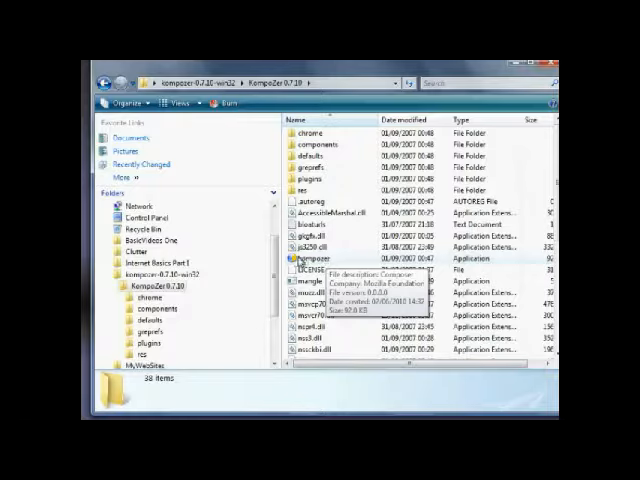
right_click(304, 258)
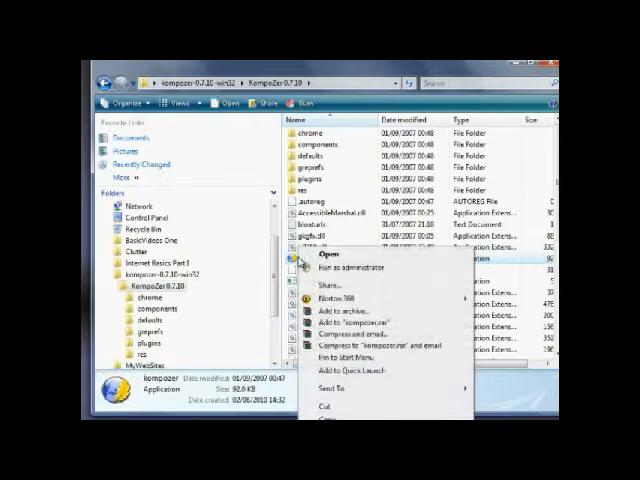